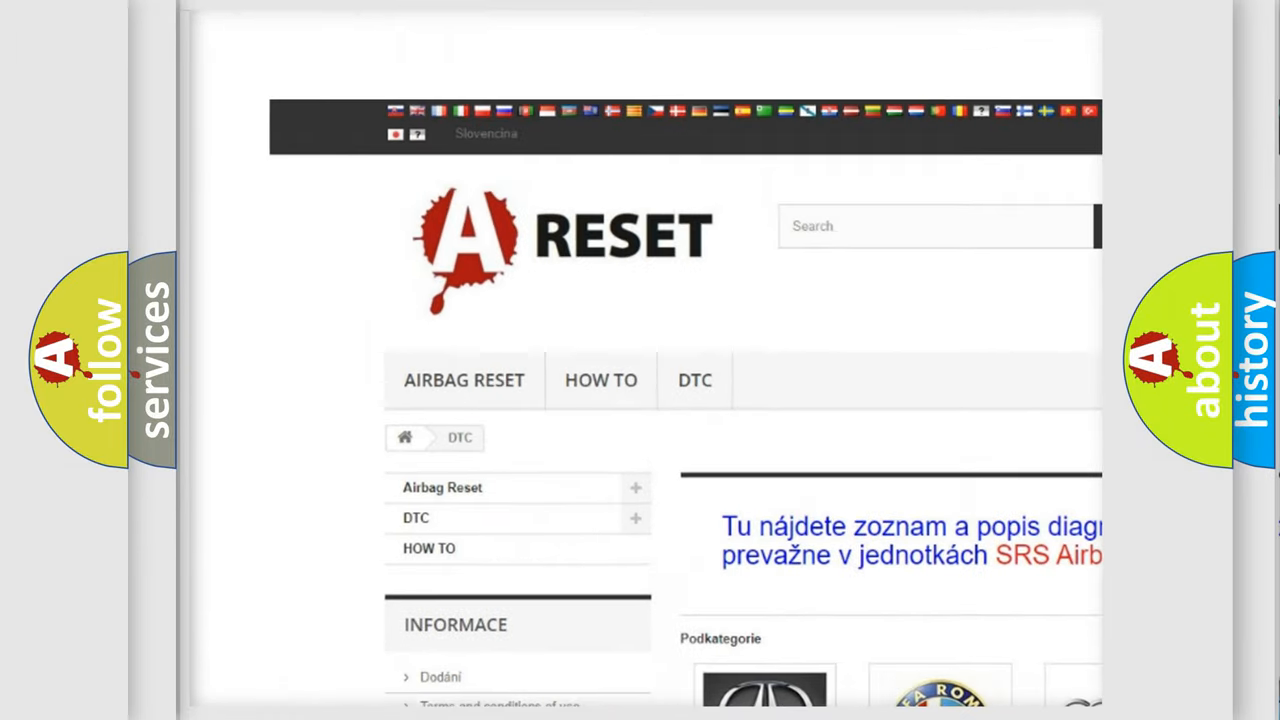
# Step: Open the CADILLAC DTC subcategory from the DTC page and scroll through its list of codes
pyautogui.scroll(-3)
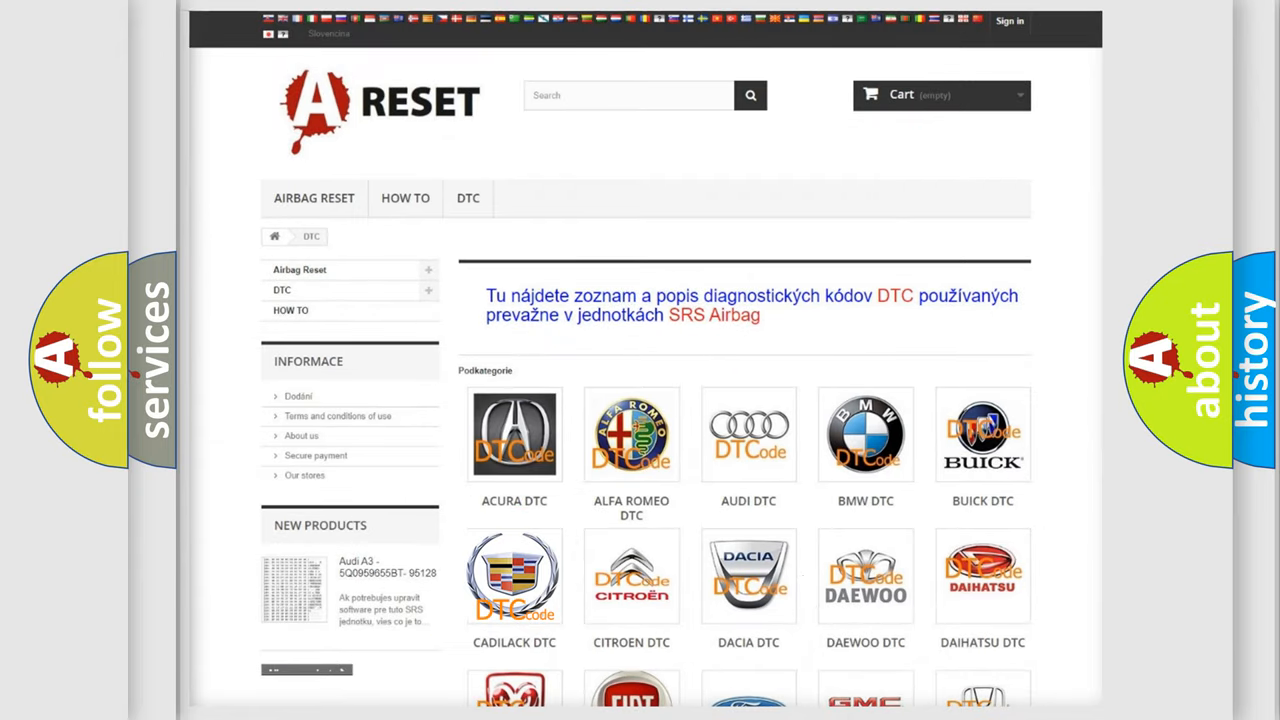
pyautogui.click(514, 576)
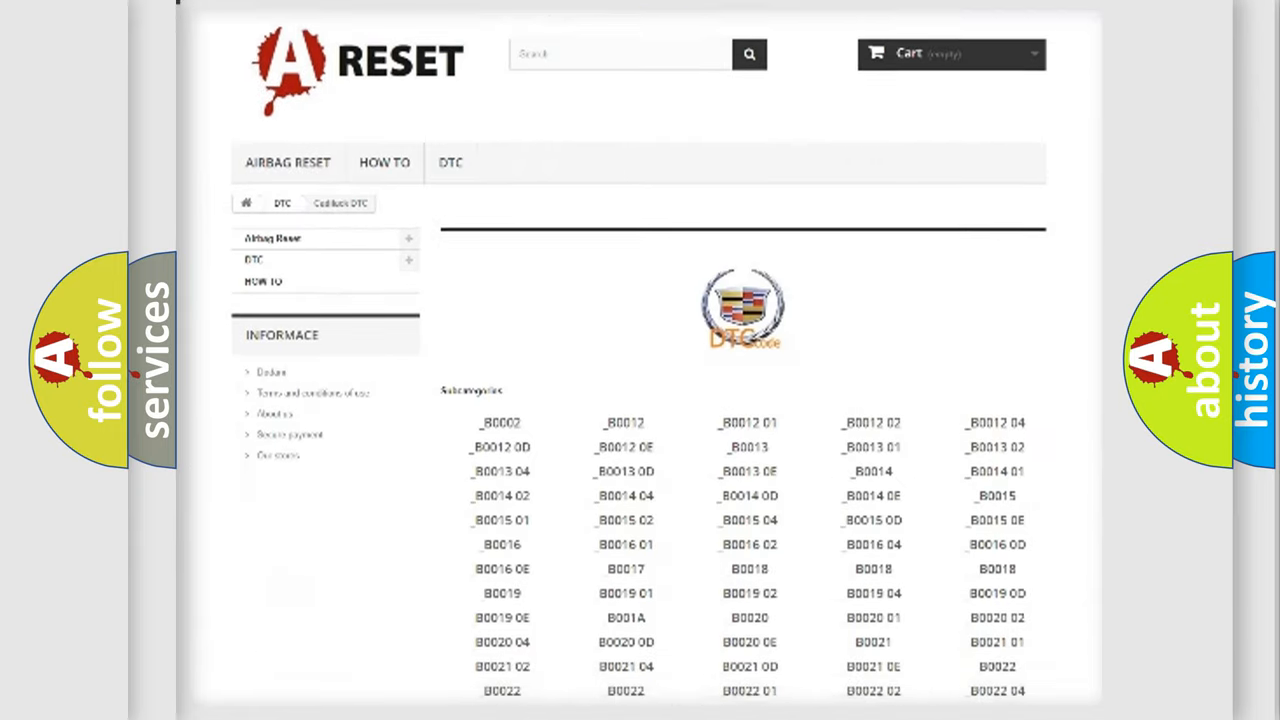
pyautogui.scroll(-3)
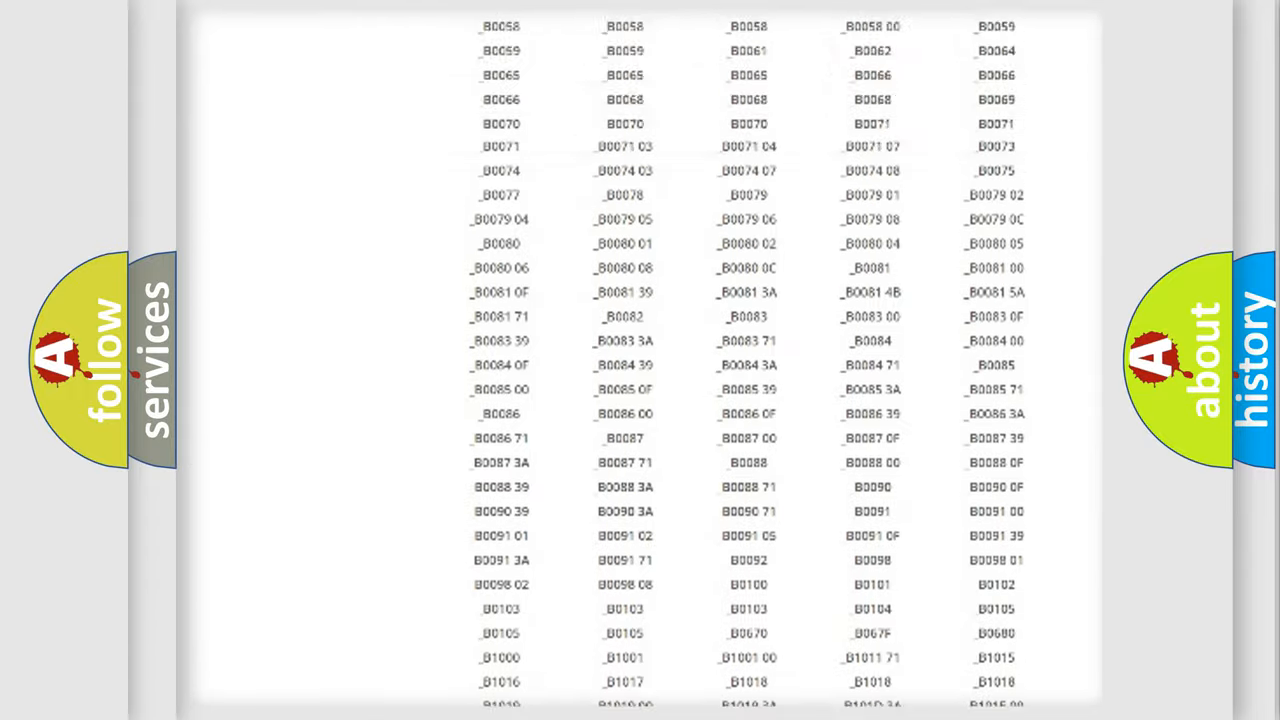